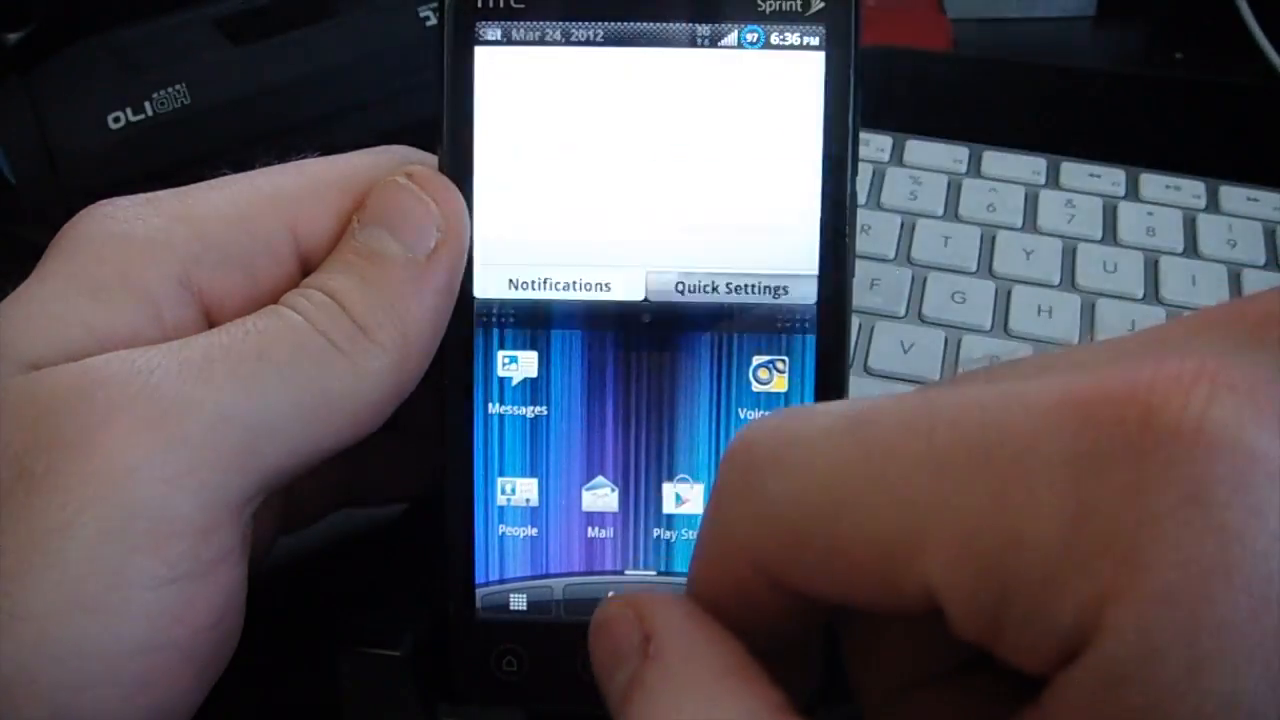
Step: Review the Quick Settings toggles, enable GPS, and close the shade to the home screen
click(728, 288)
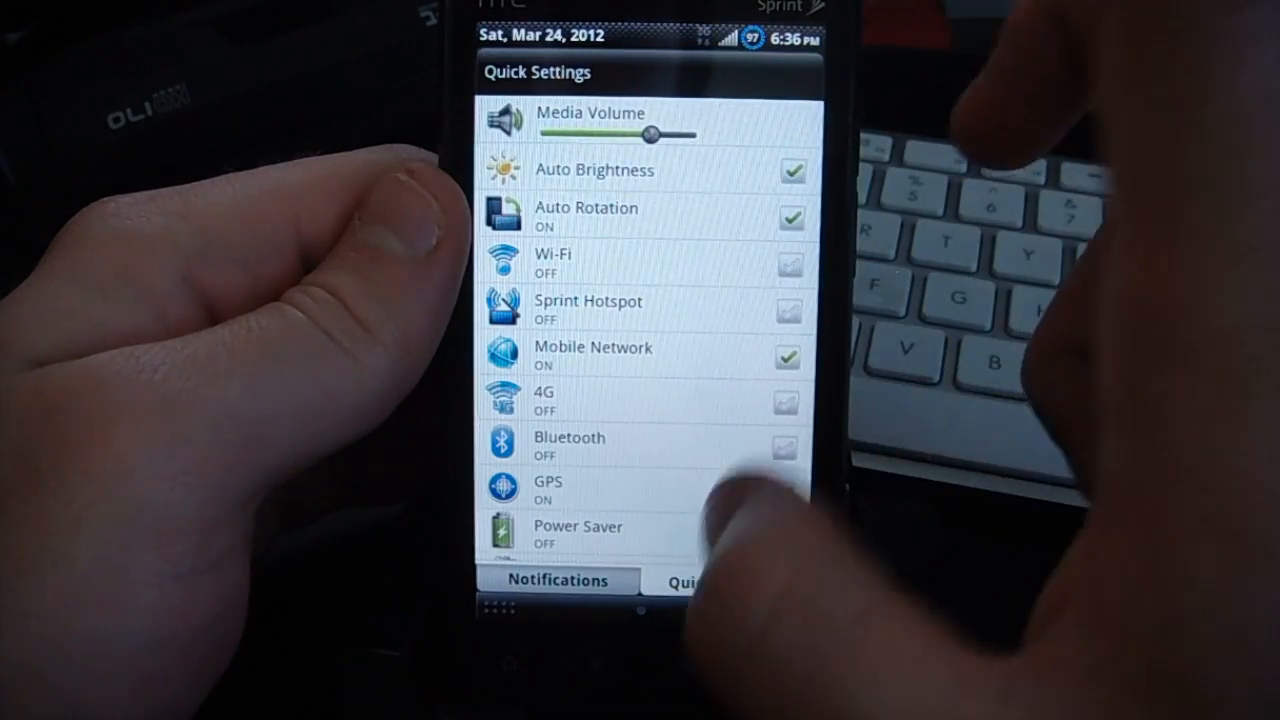
click(786, 492)
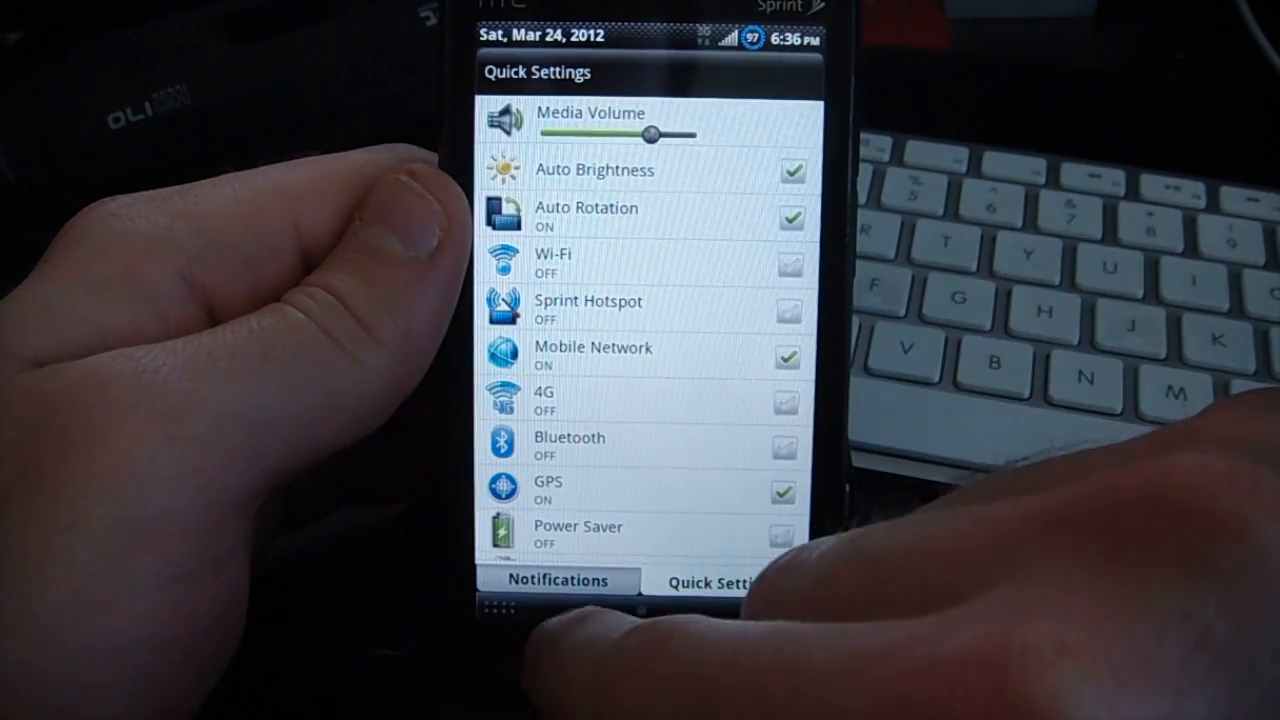
click(556, 580)
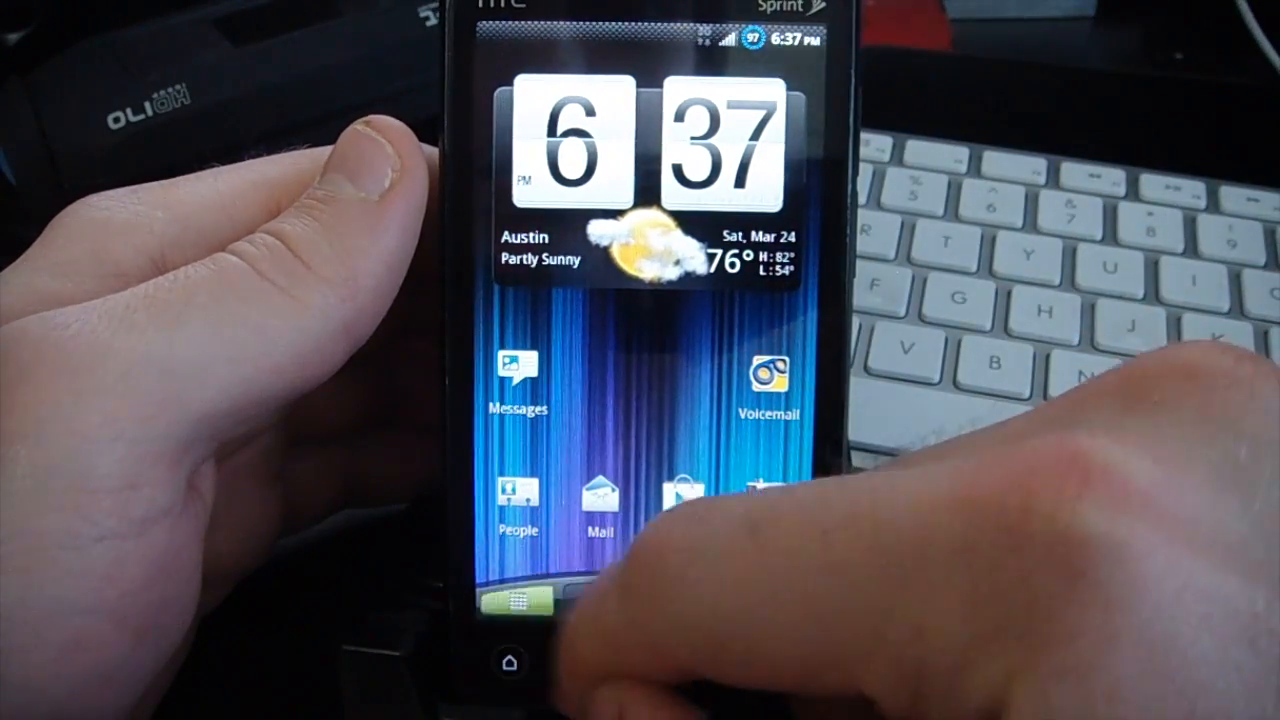
Step: Scroll through the All apps drawer down to Amaze Camera and launch it
click(518, 596)
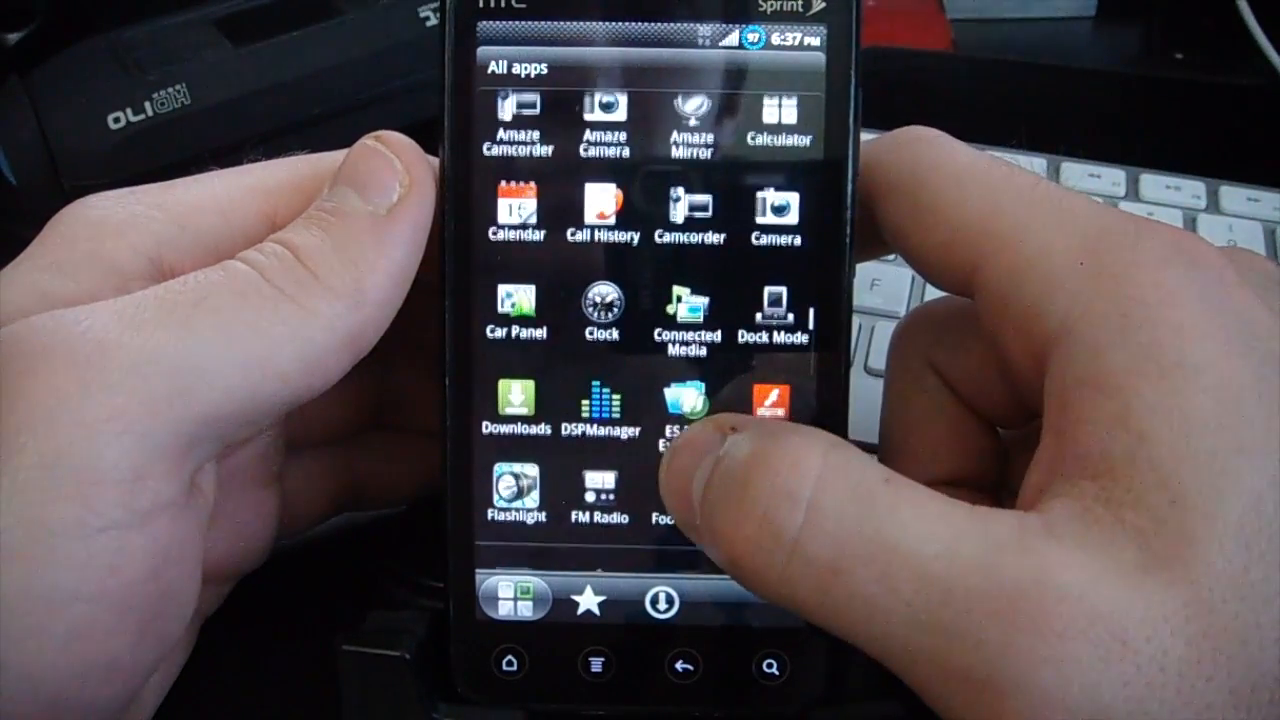
scroll(down, 3)
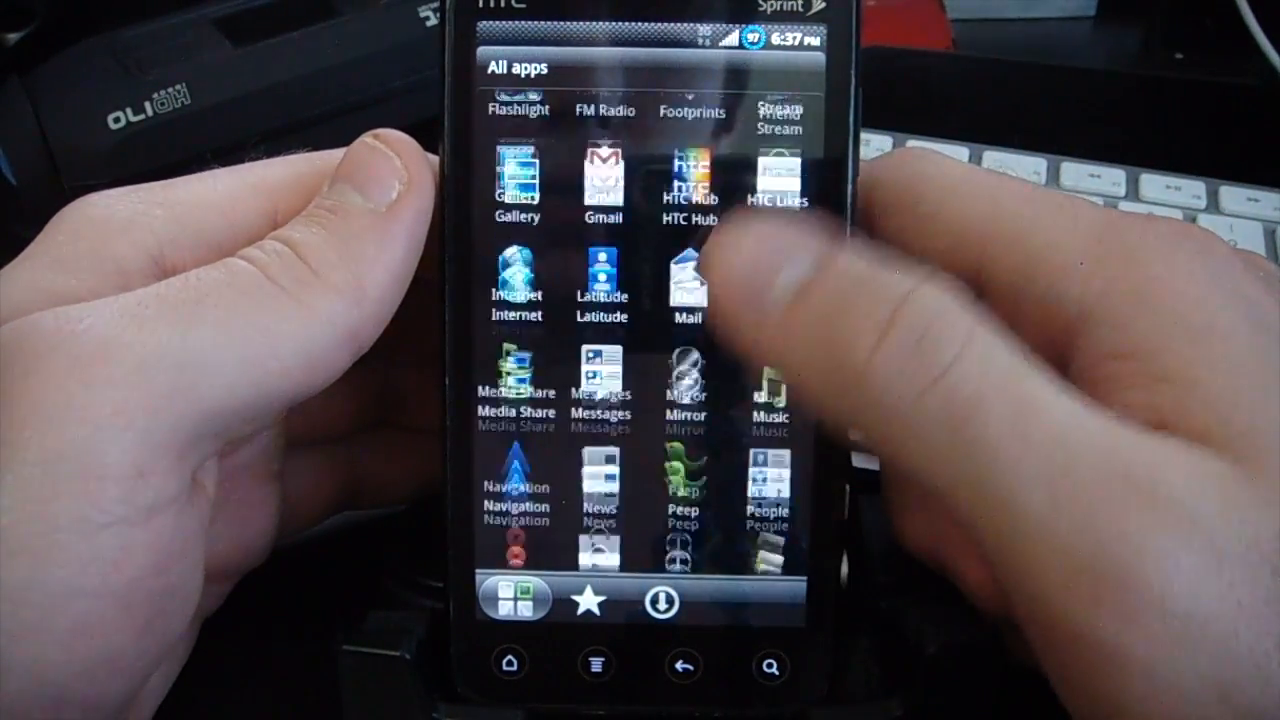
scroll(down, 3)
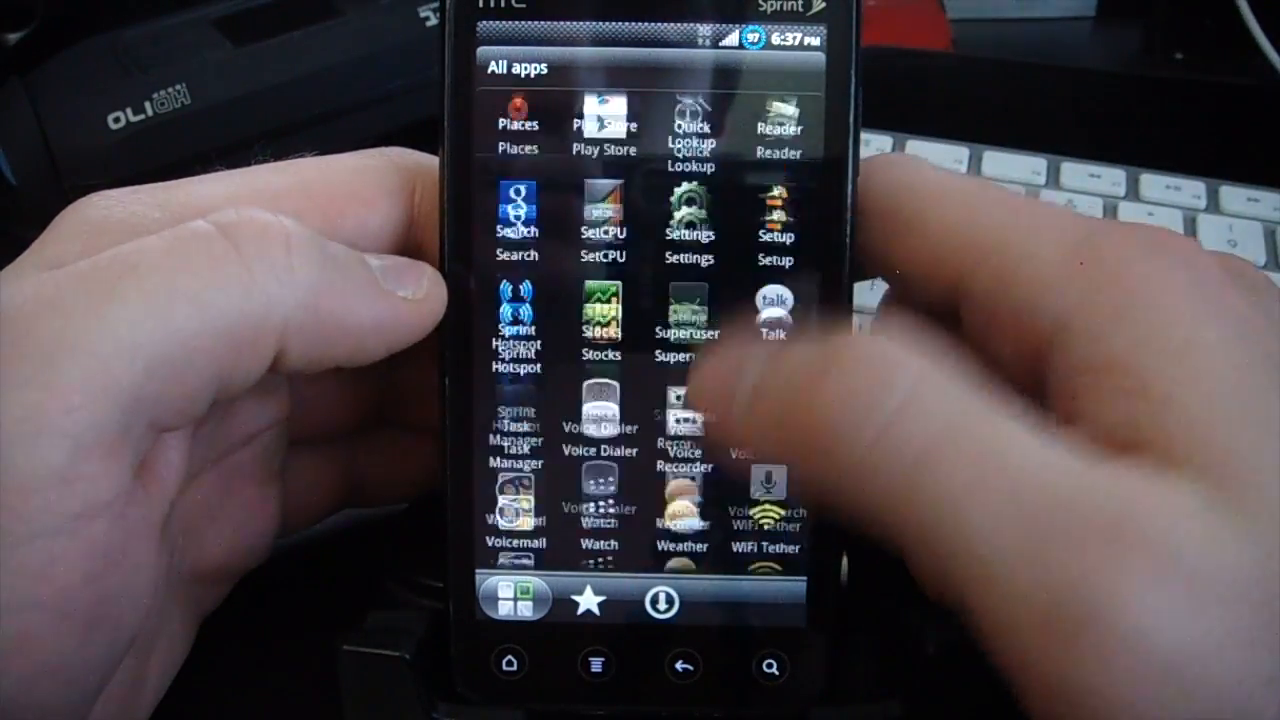
scroll(down, 3)
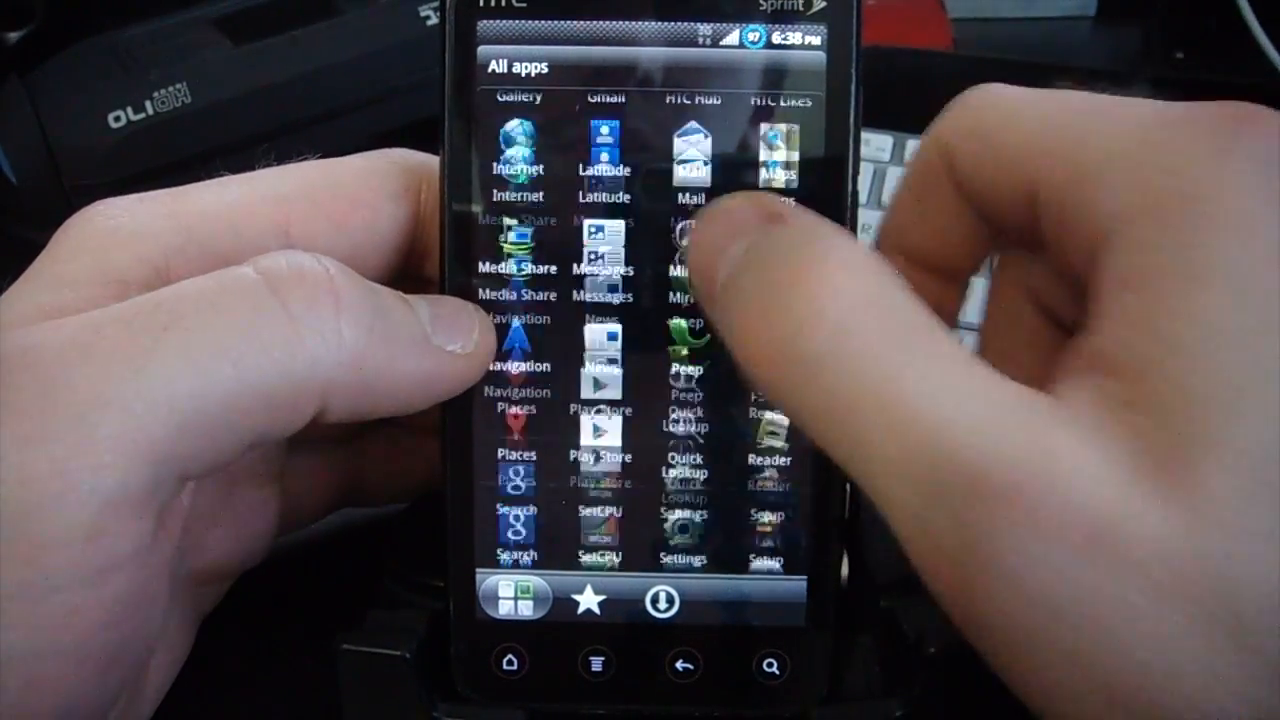
scroll(down, 3)
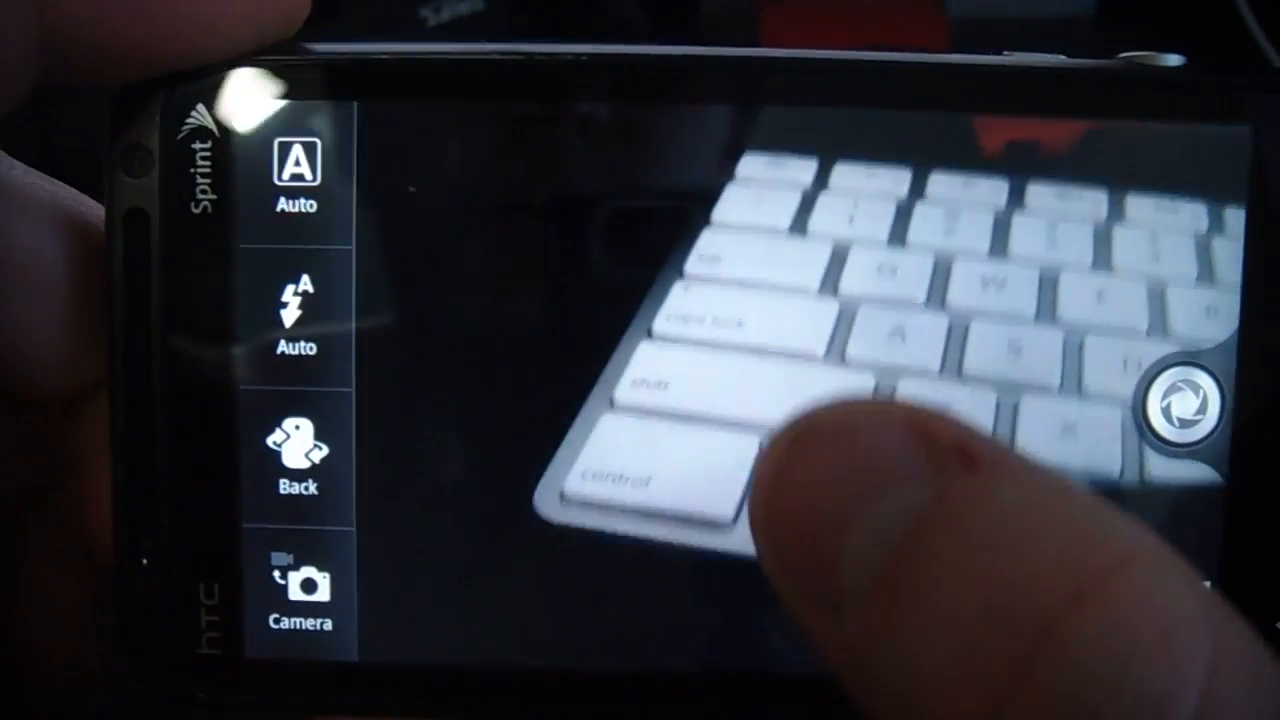
Step: Bring up the Choose a scene panel from the A Auto icon in the viewfinder bar
click(1156, 396)
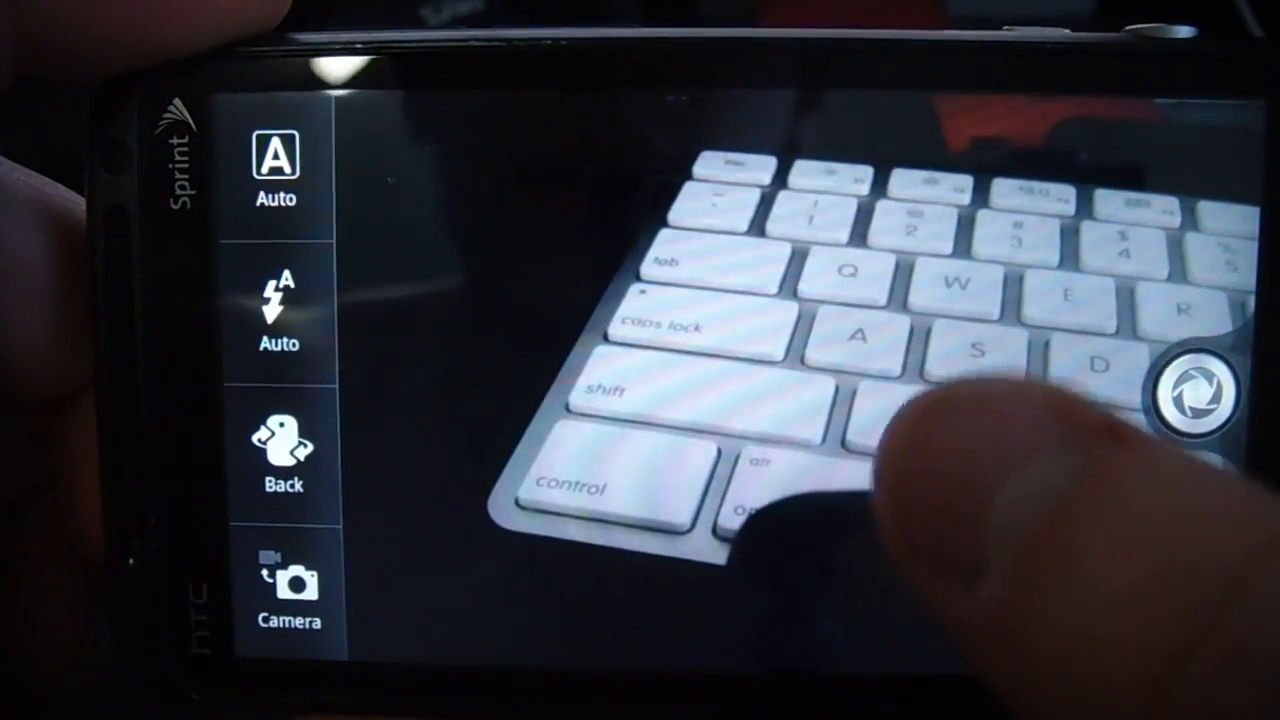
click(1196, 396)
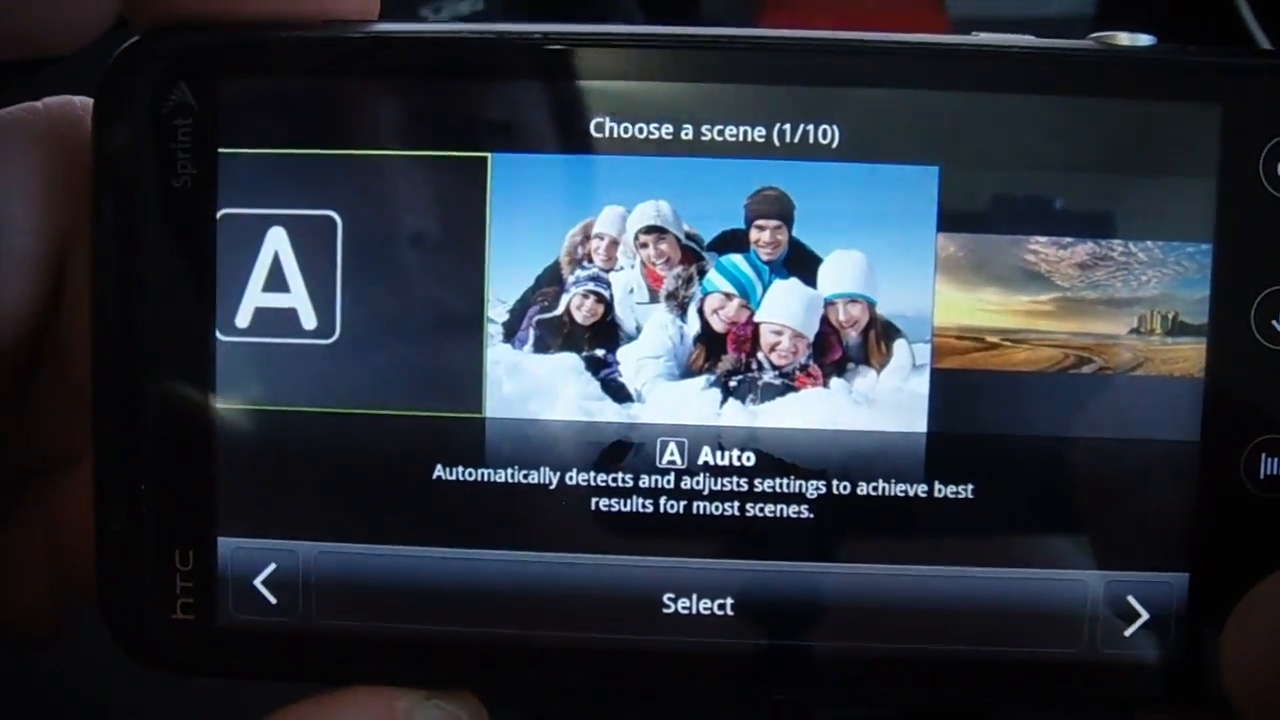
Step: Page through the scenes SmartShot, SweepShot and BurstShot, then back out to the app list
click(1140, 616)
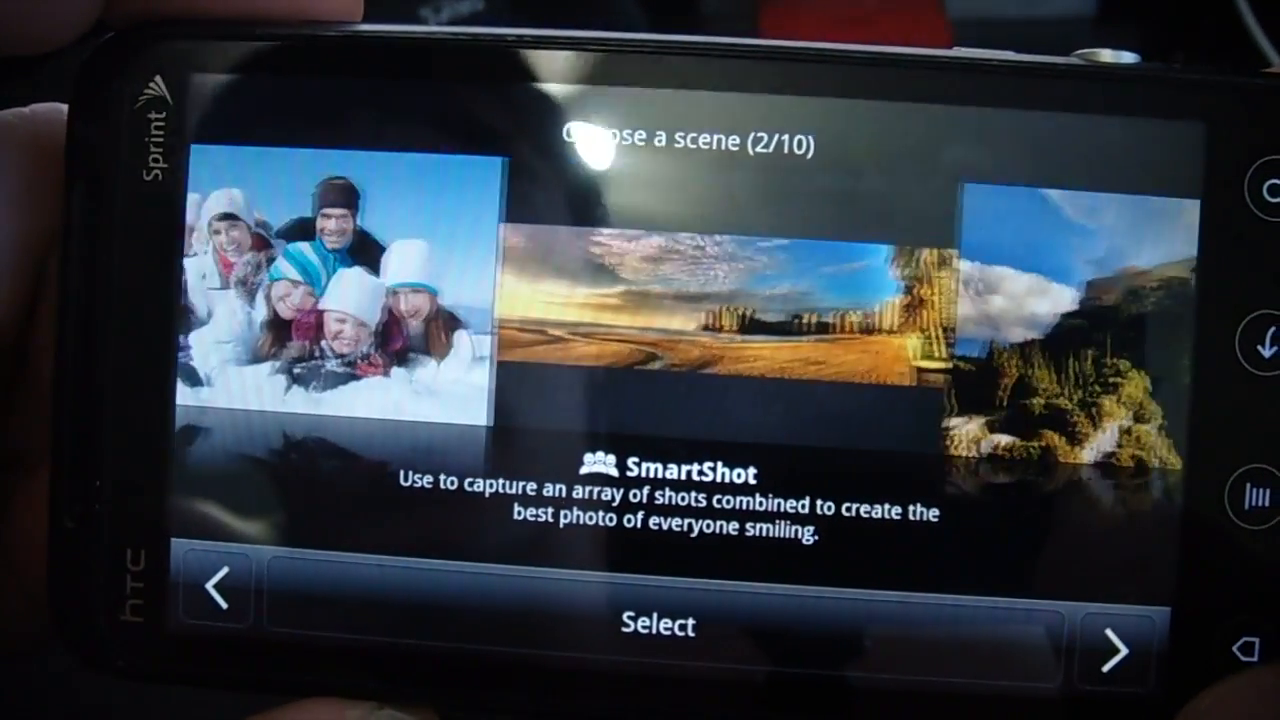
click(1112, 650)
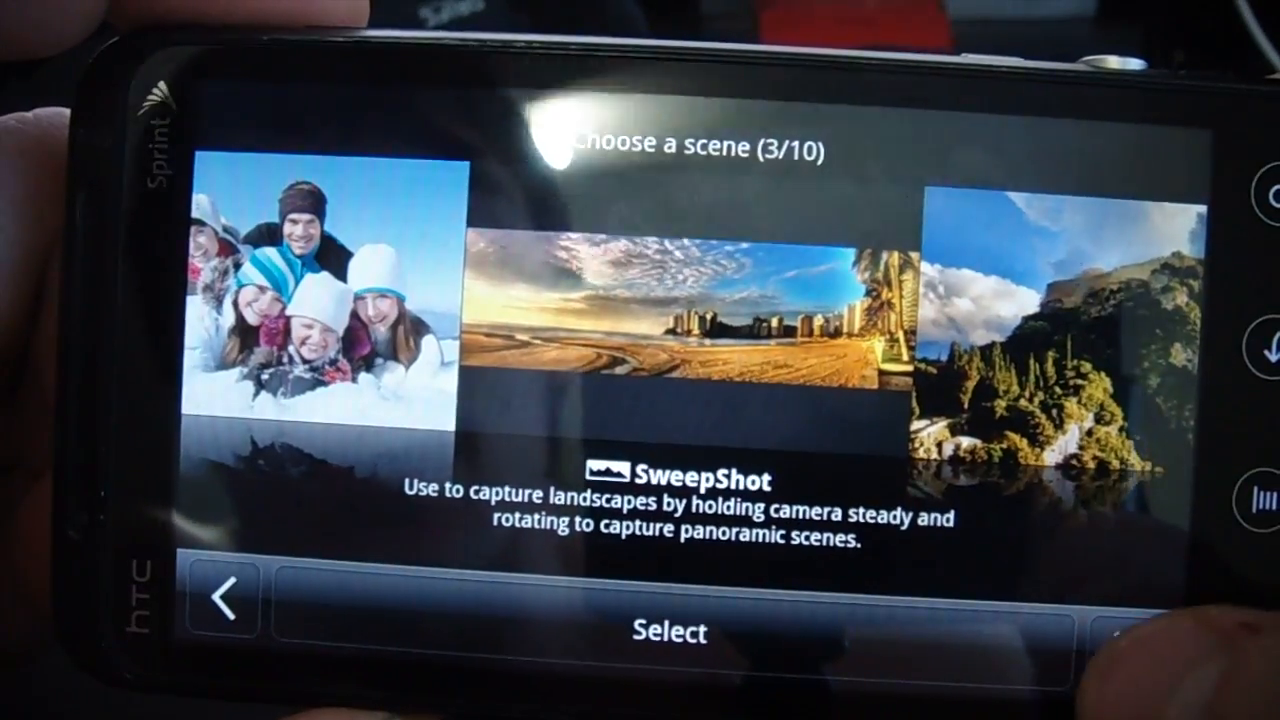
scroll(right, 3)
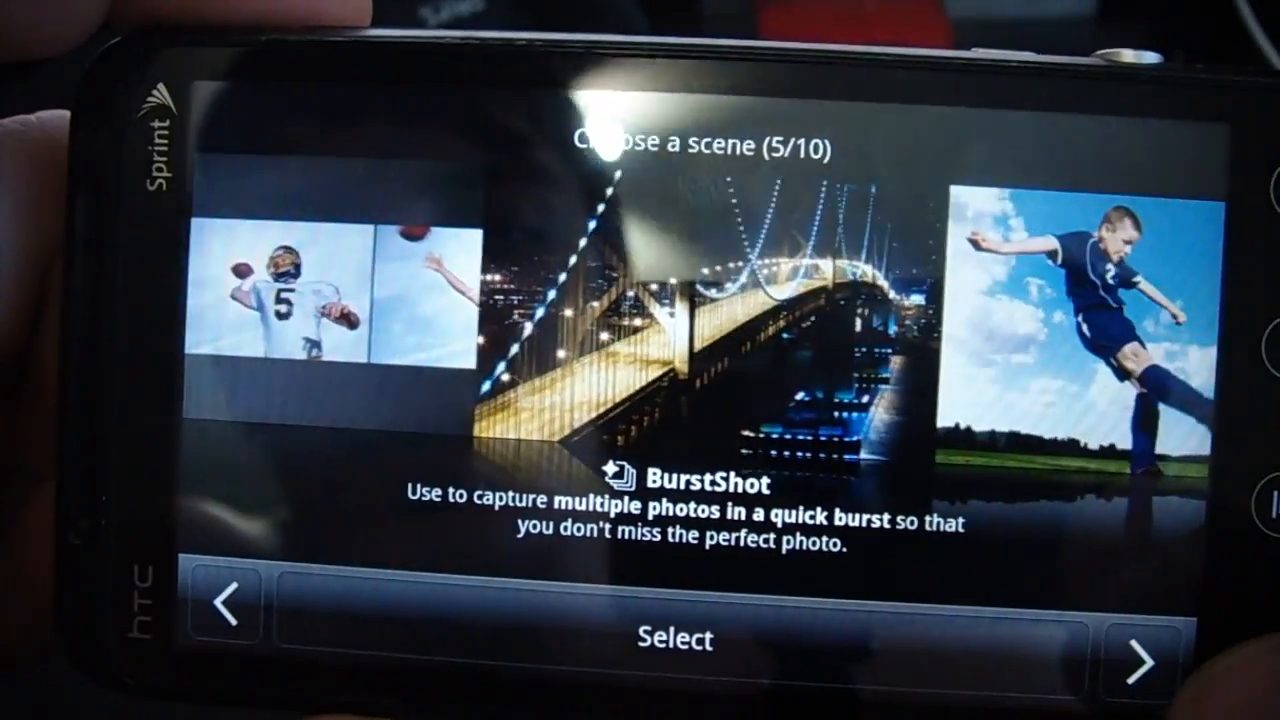
click(1136, 644)
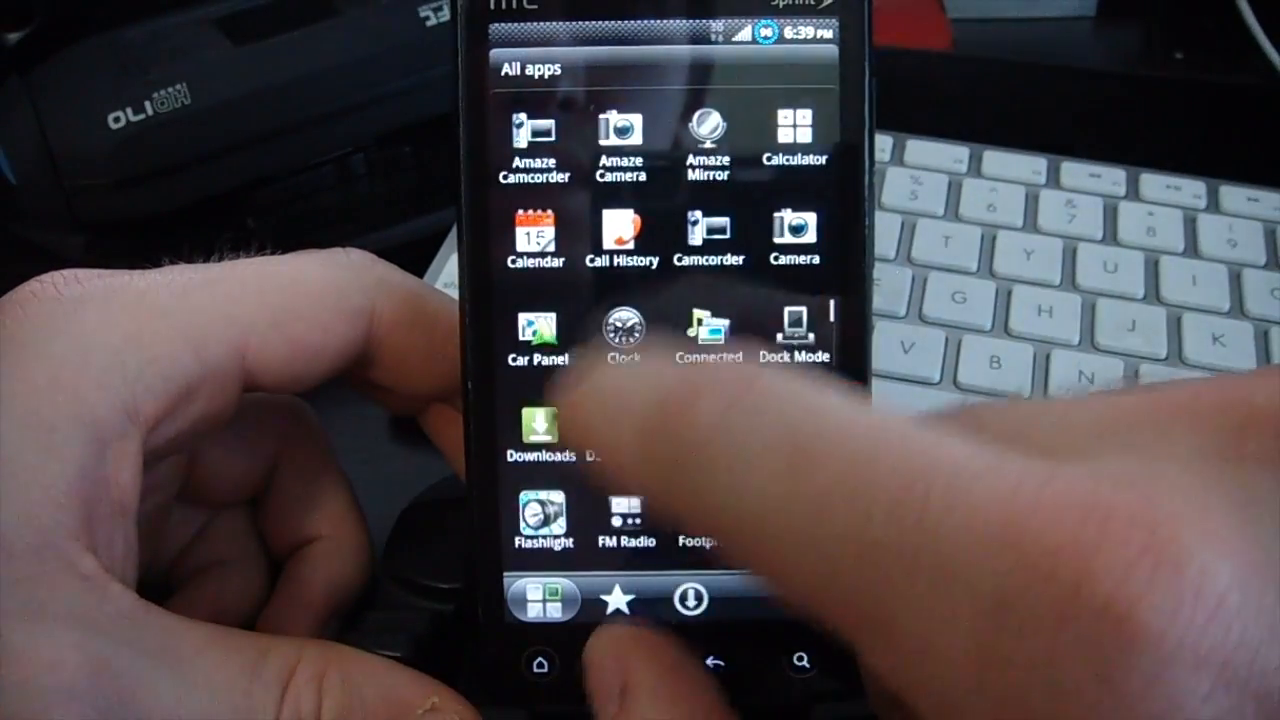
Step: Scroll the app drawer once and return to the home screen with the Home key
scroll(down, 3)
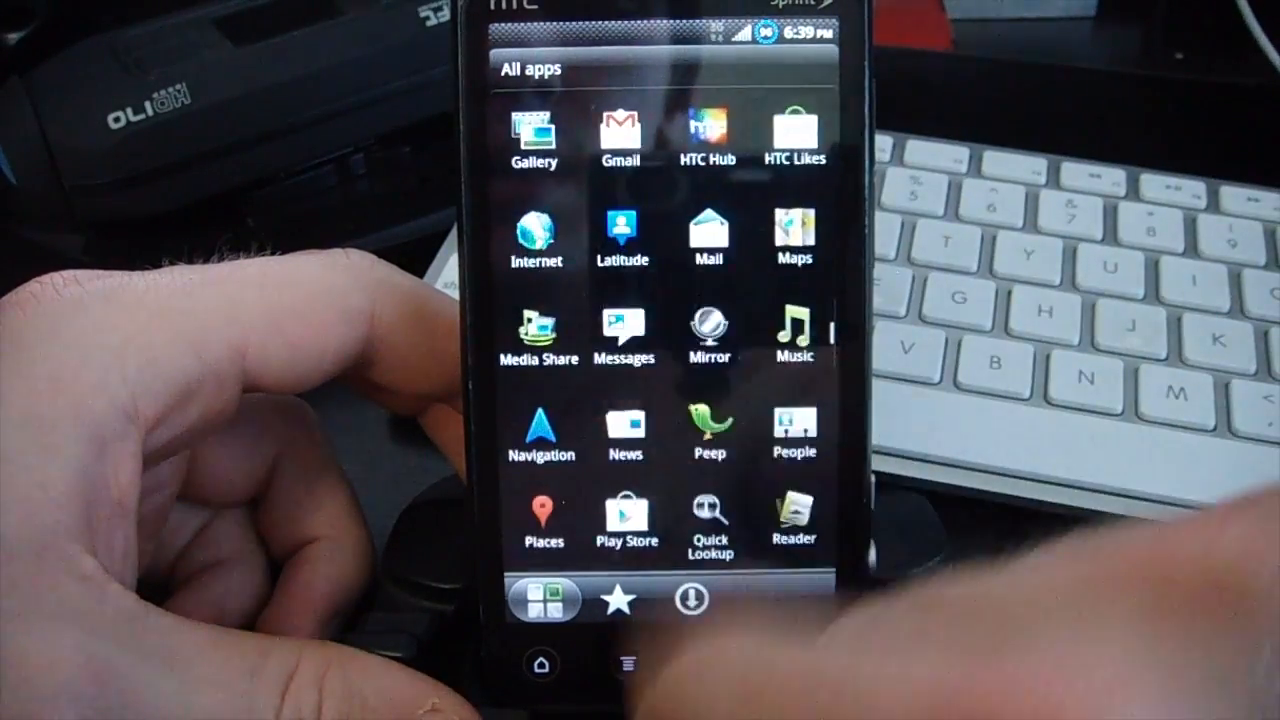
click(540, 664)
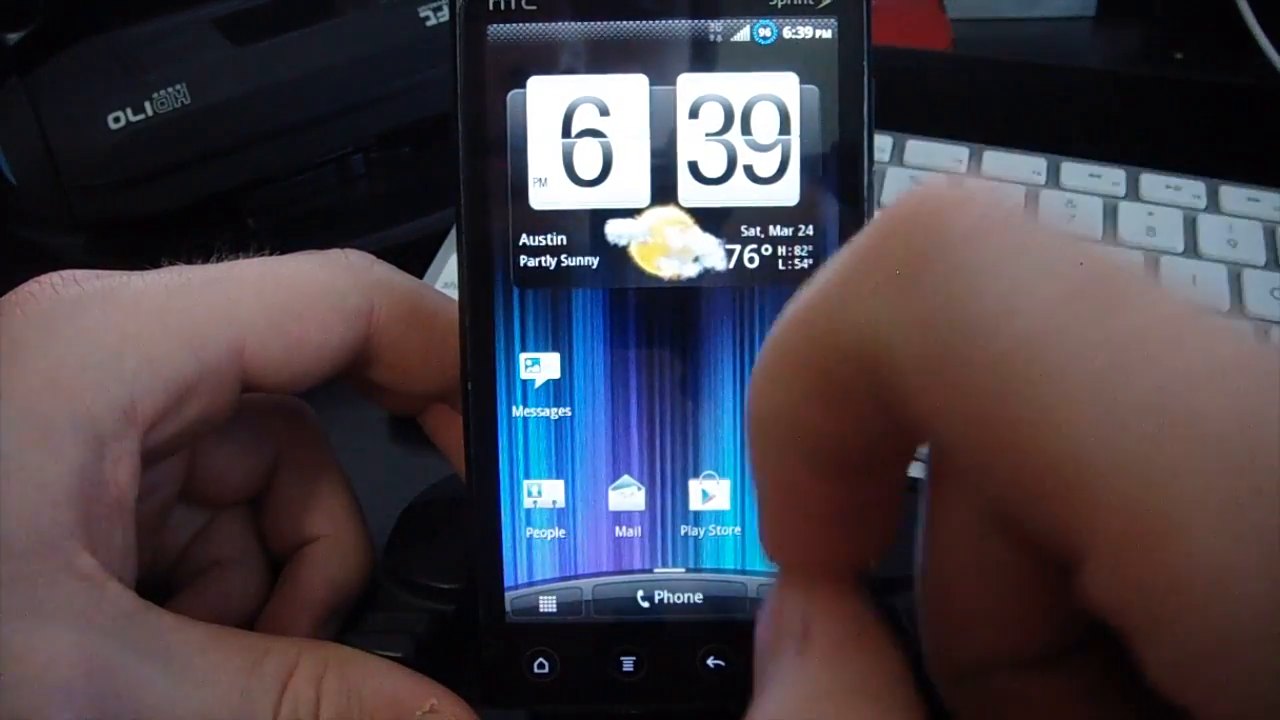